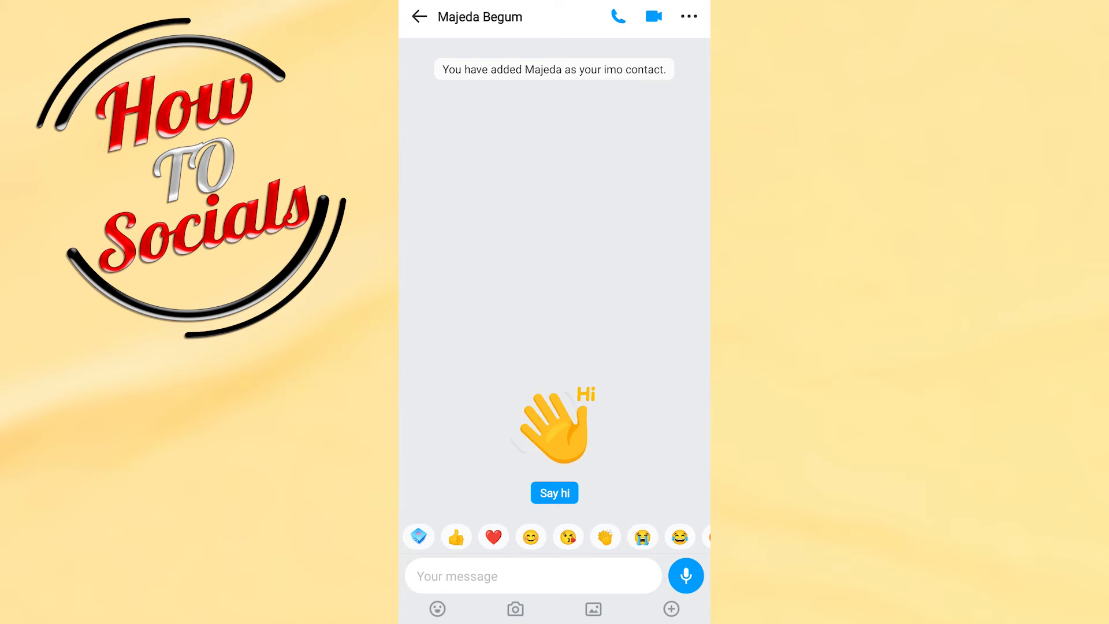
{"action": "left_click", "coordinate": [688, 16]}
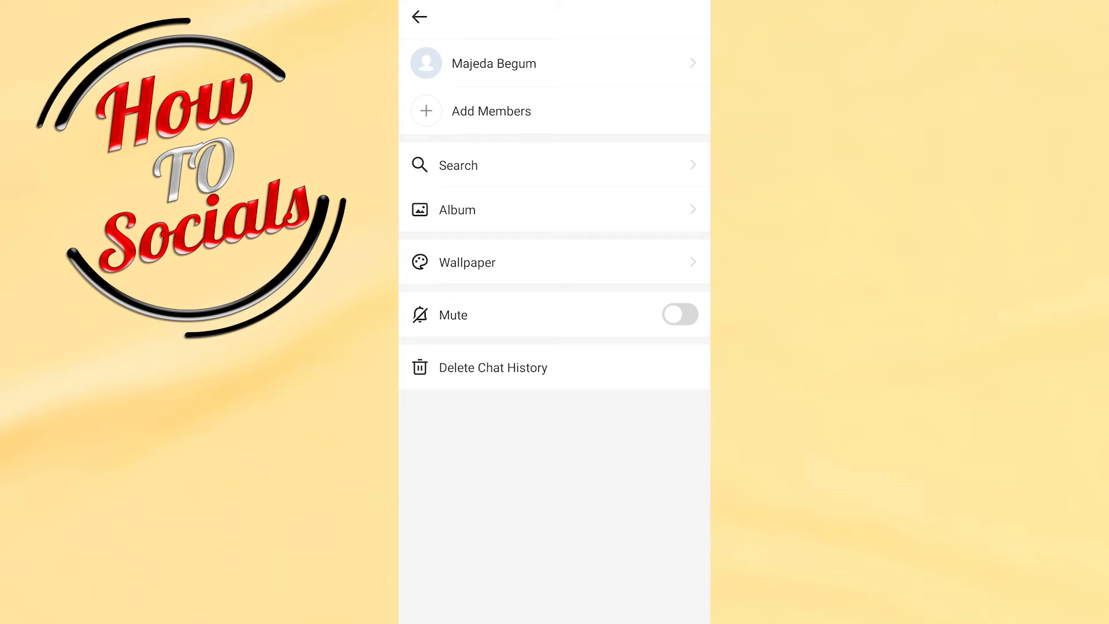
{"action": "left_click", "coordinate": [495, 63]}
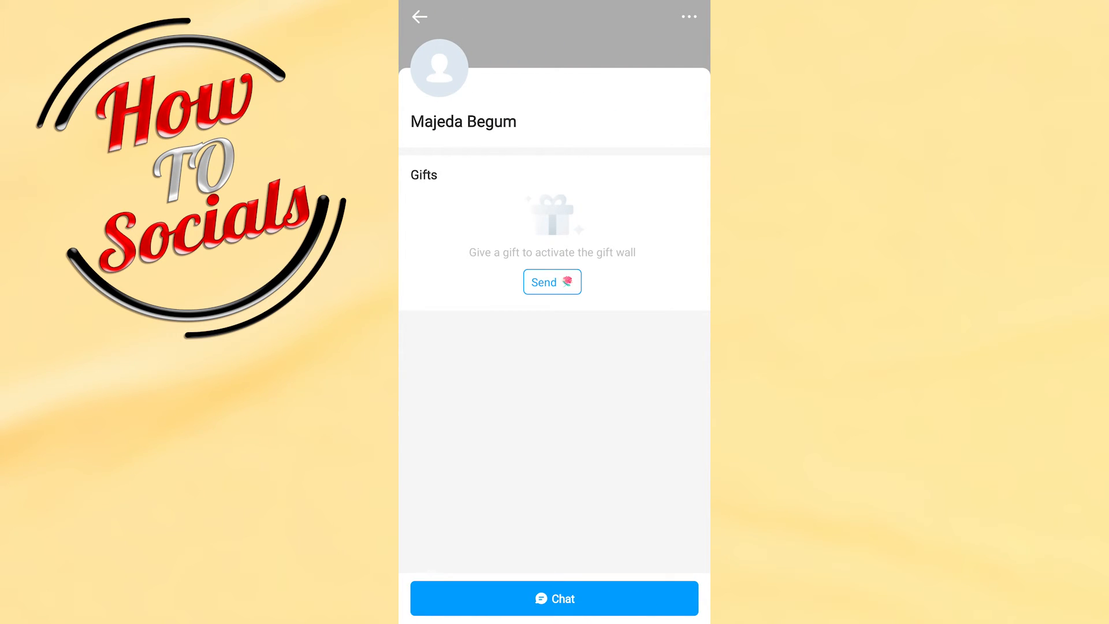
{"action": "left_click", "coordinate": [687, 16]}
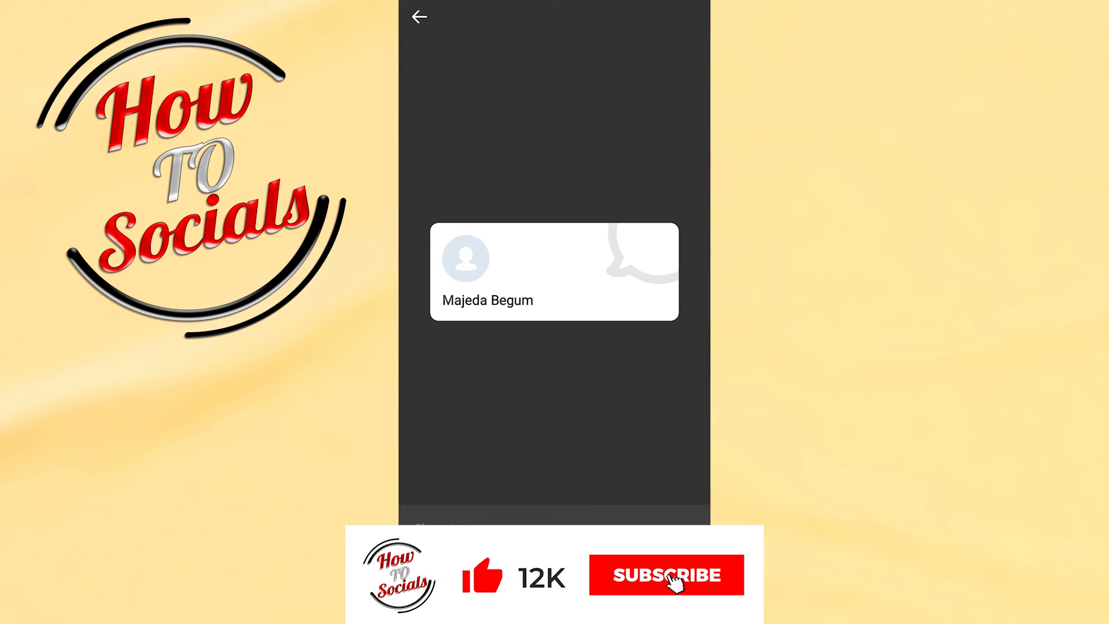
{"action": "left_click", "coordinate": [669, 575]}
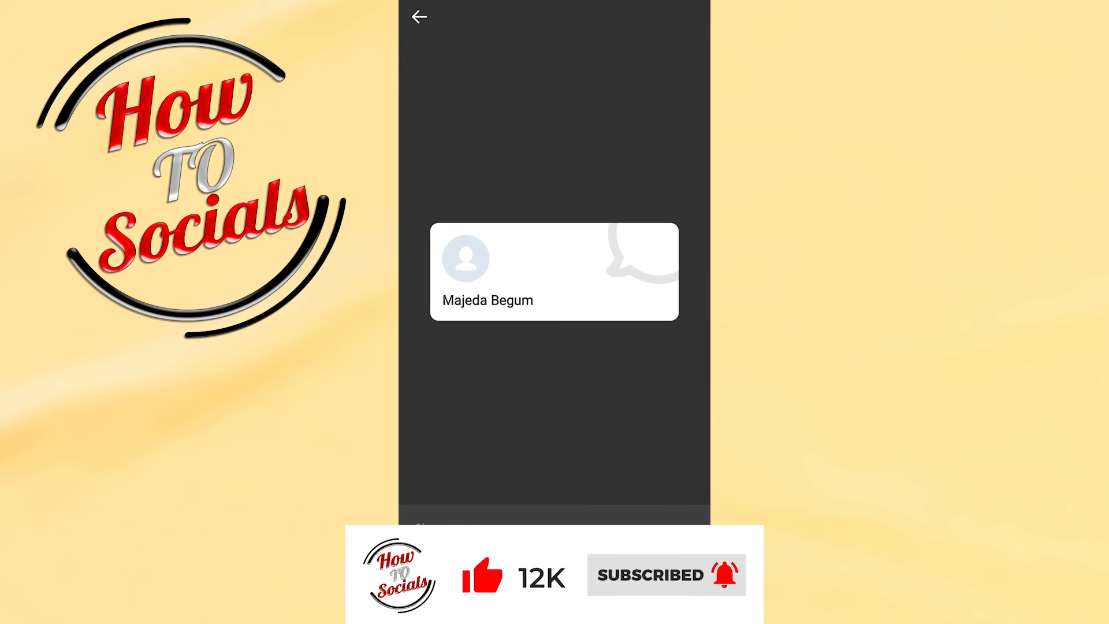